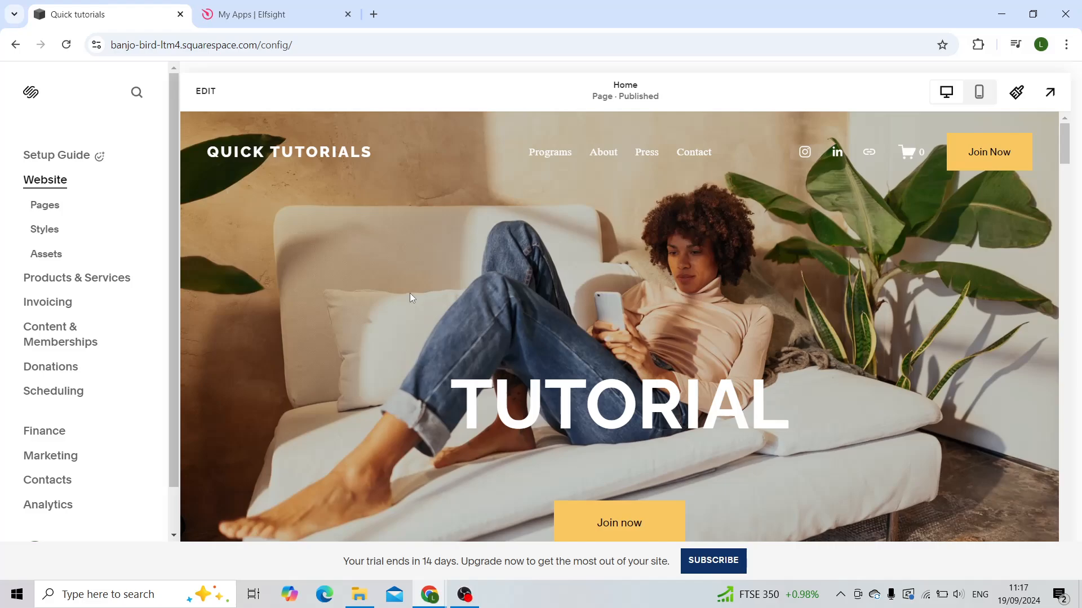
mouse_move(506, 401)
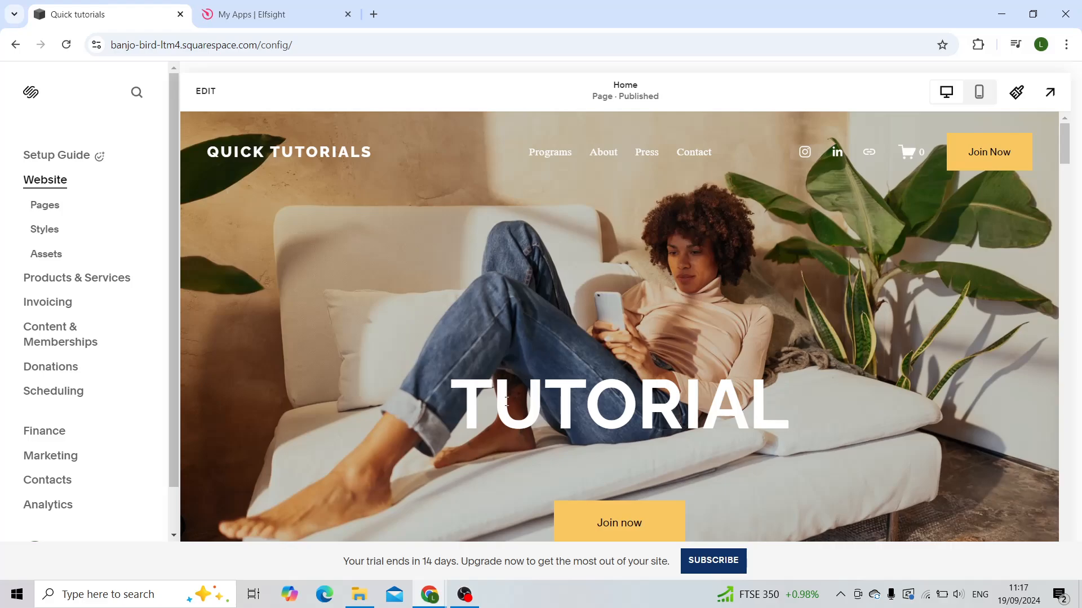
mouse_move(832, 162)
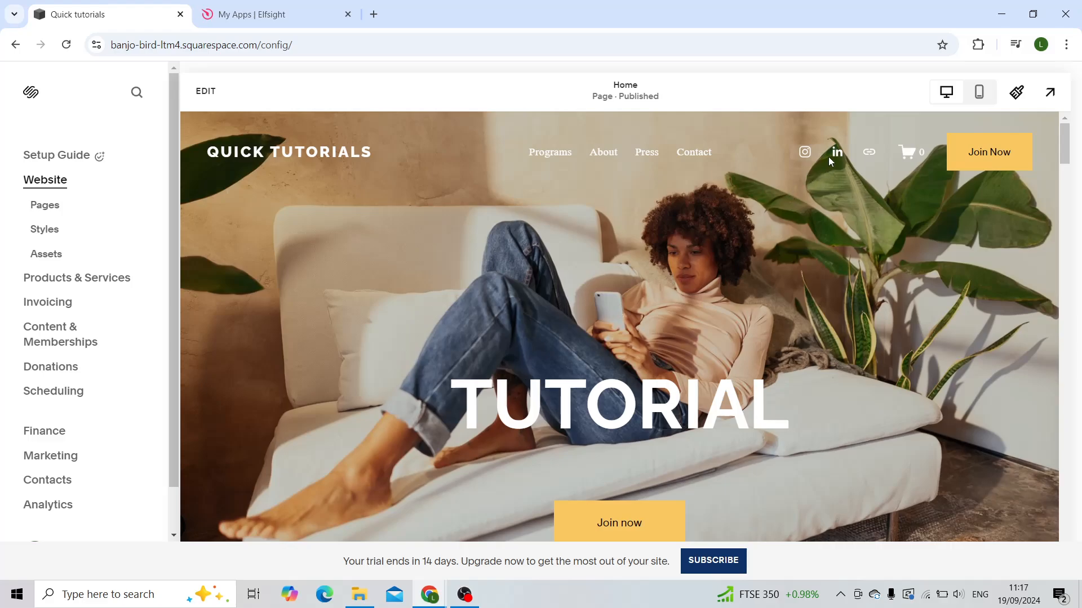
mouse_move(805, 153)
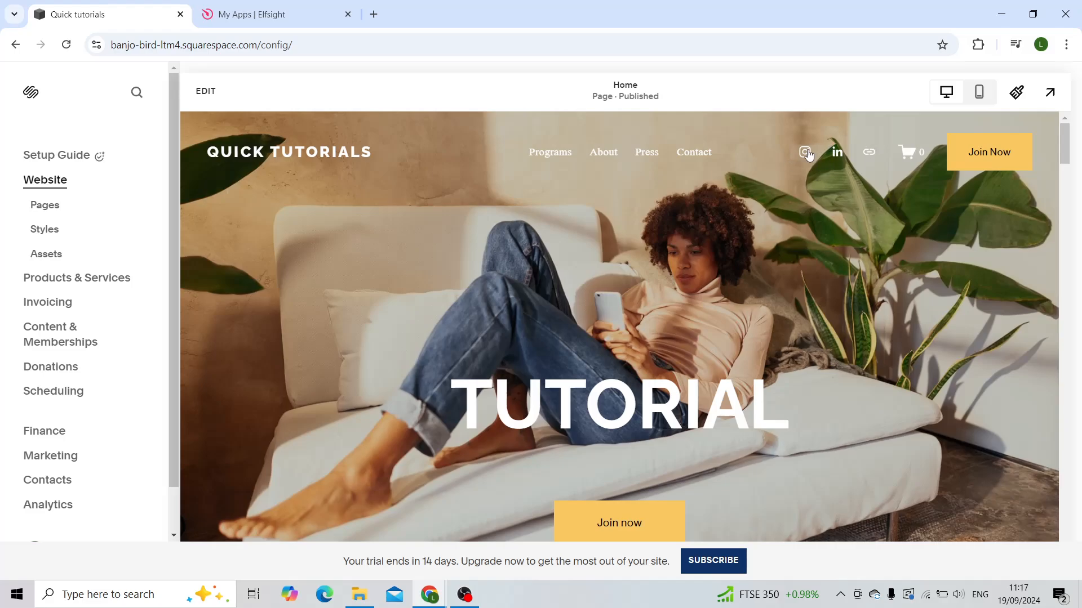
mouse_move(606, 425)
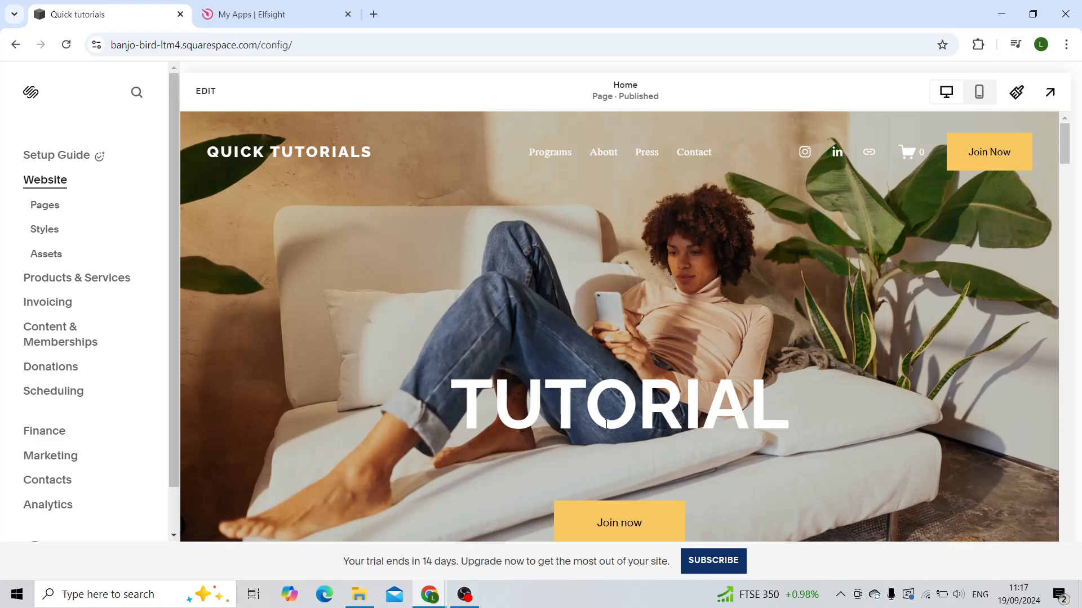
mouse_move(359, 104)
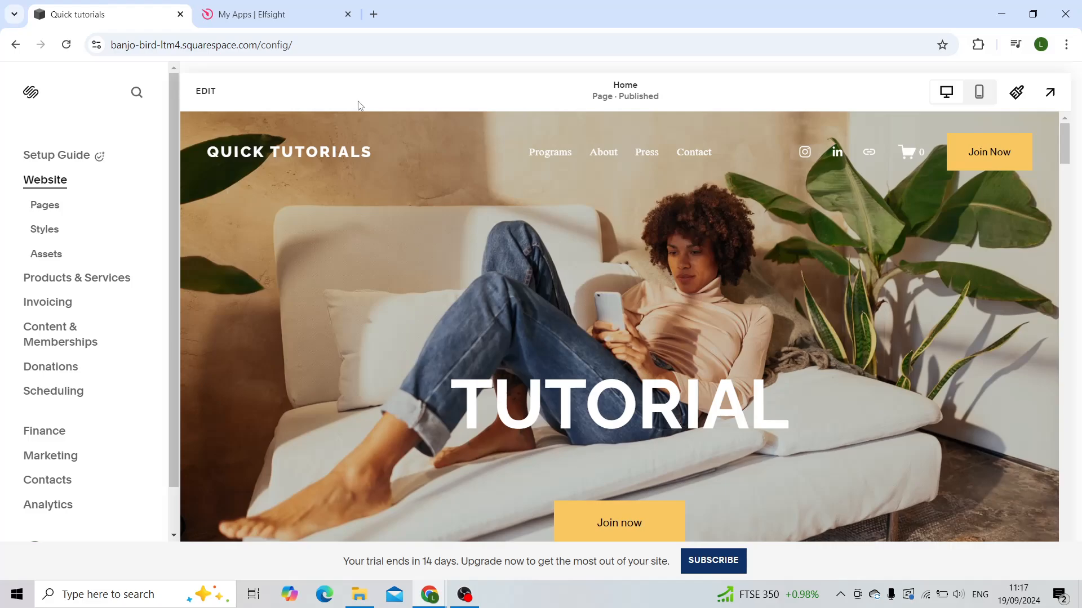
Step: Close the FAQ widget's Embed Code dialog in Elfsight and go to the Apps Catalog search
left_click(276, 13)
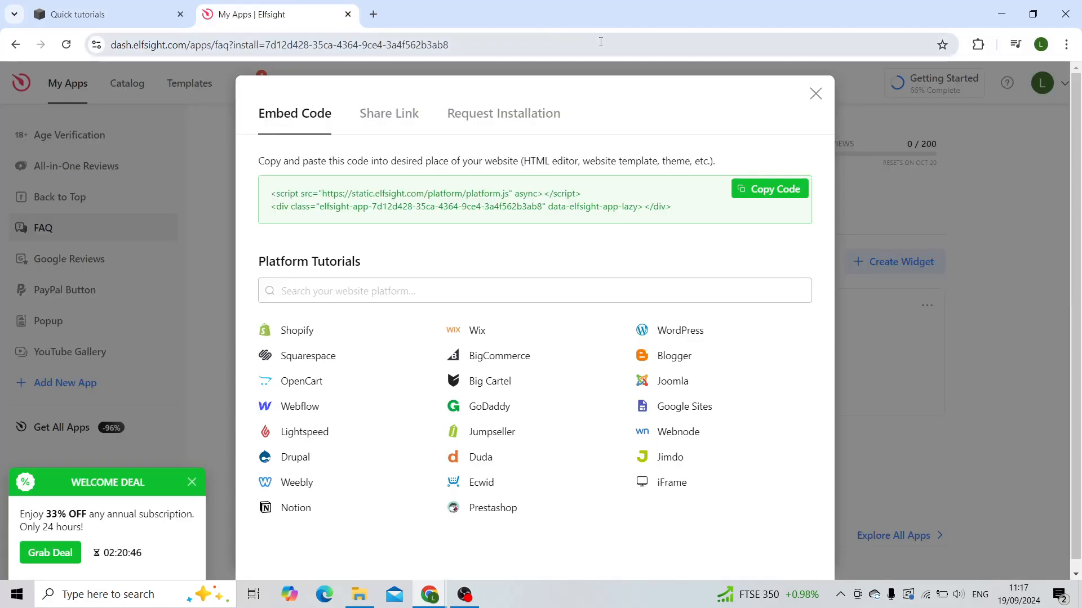
left_click(815, 93)
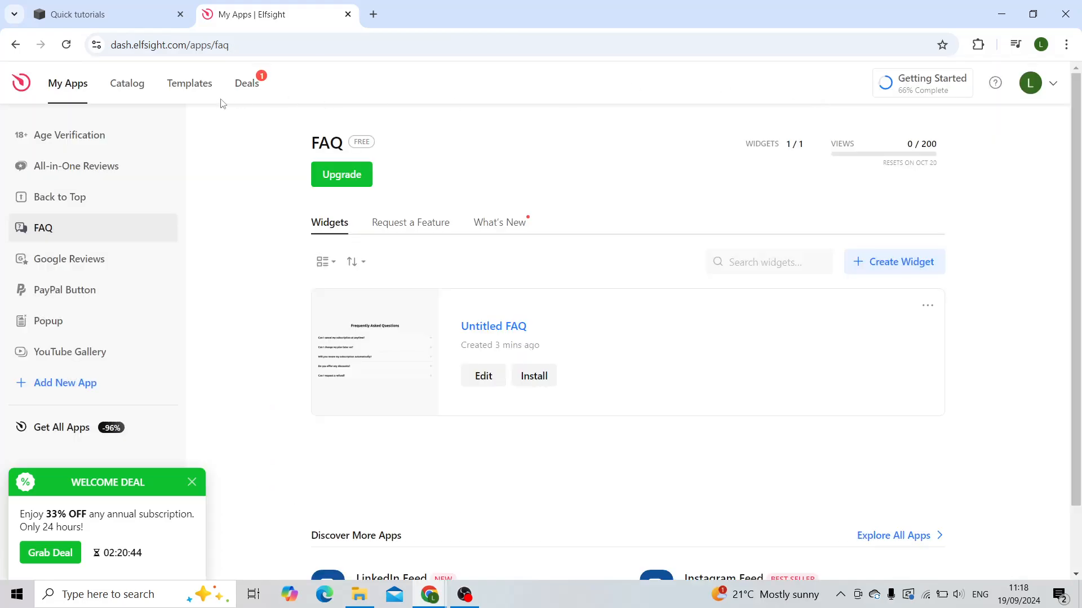
left_click(127, 82)
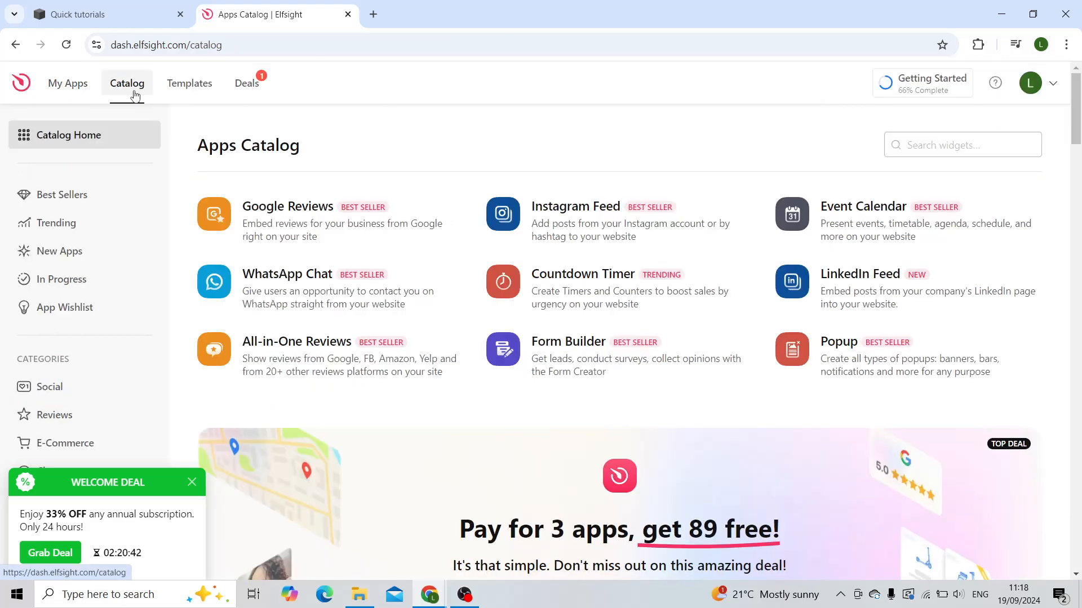
mouse_move(500, 138)
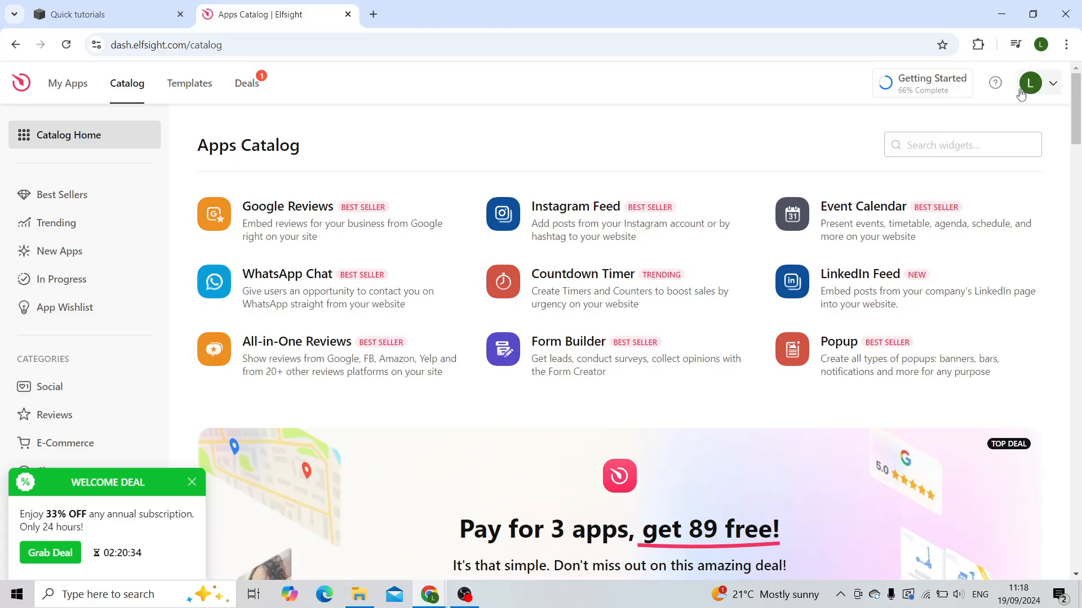
mouse_move(734, 128)
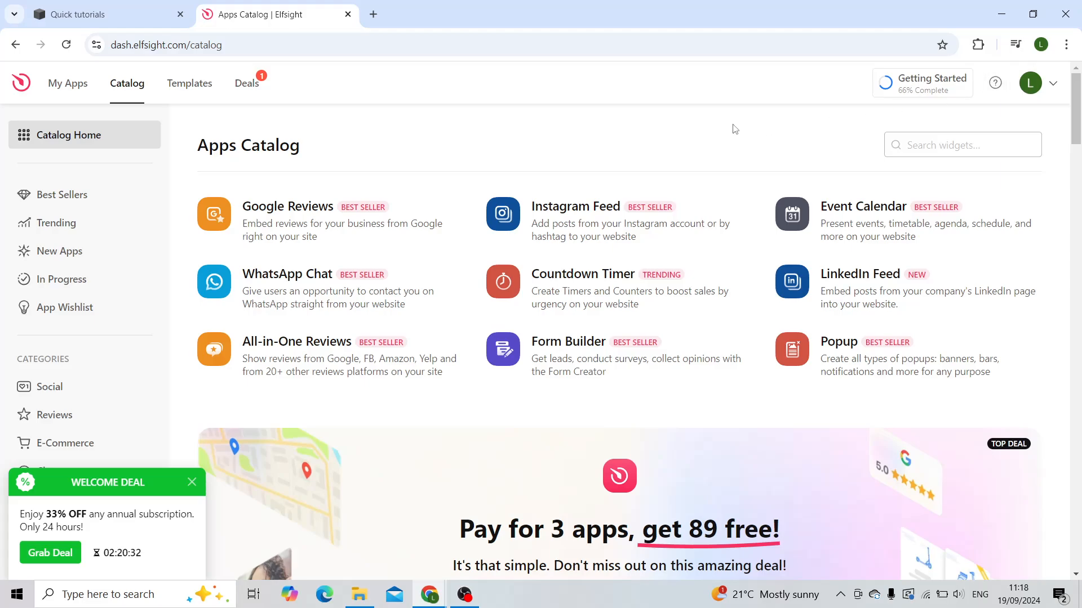
mouse_move(114, 137)
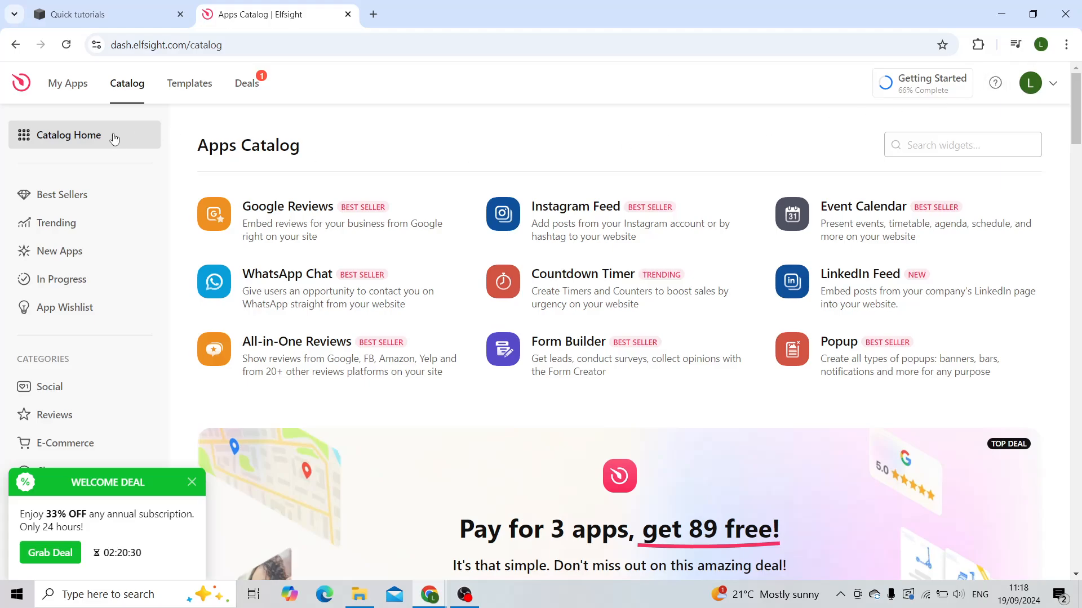
left_click(961, 145)
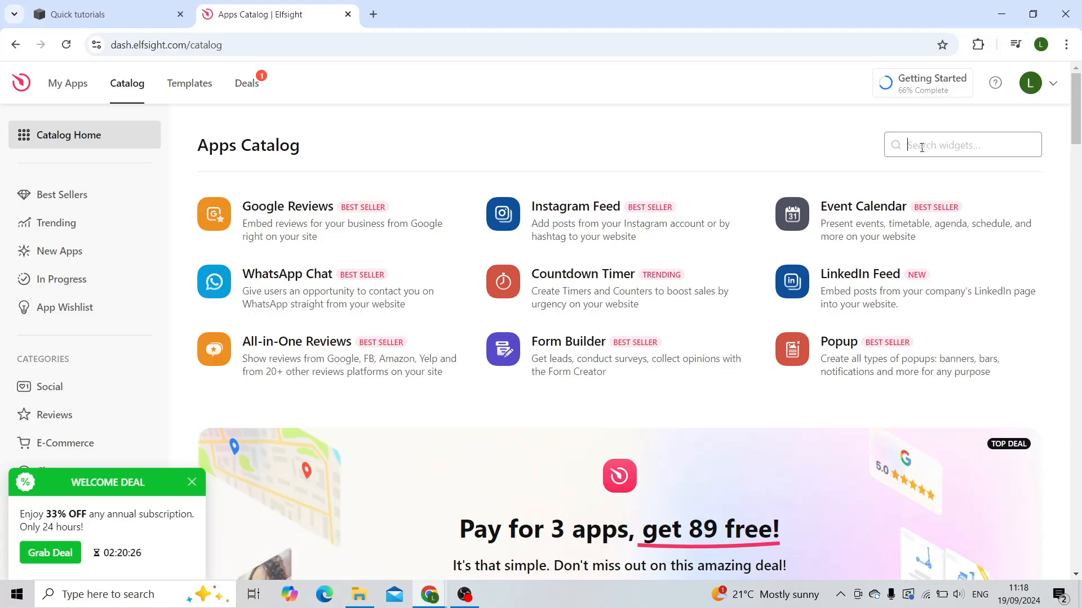
Step: Search 'social', pick Social Share Buttons and create a widget from the Share Icons template
type("social")
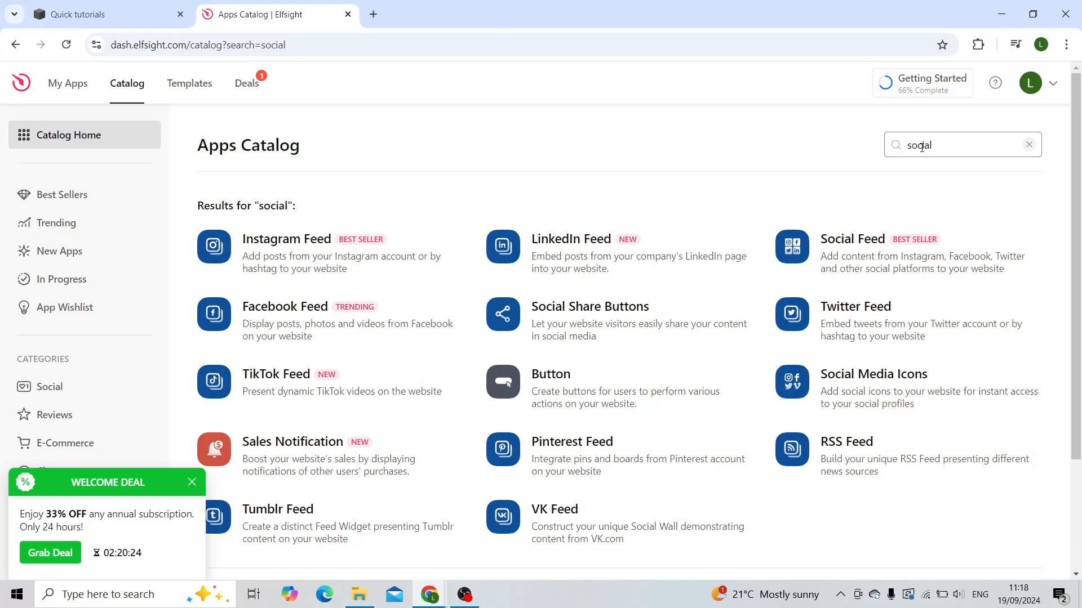
mouse_move(772, 177)
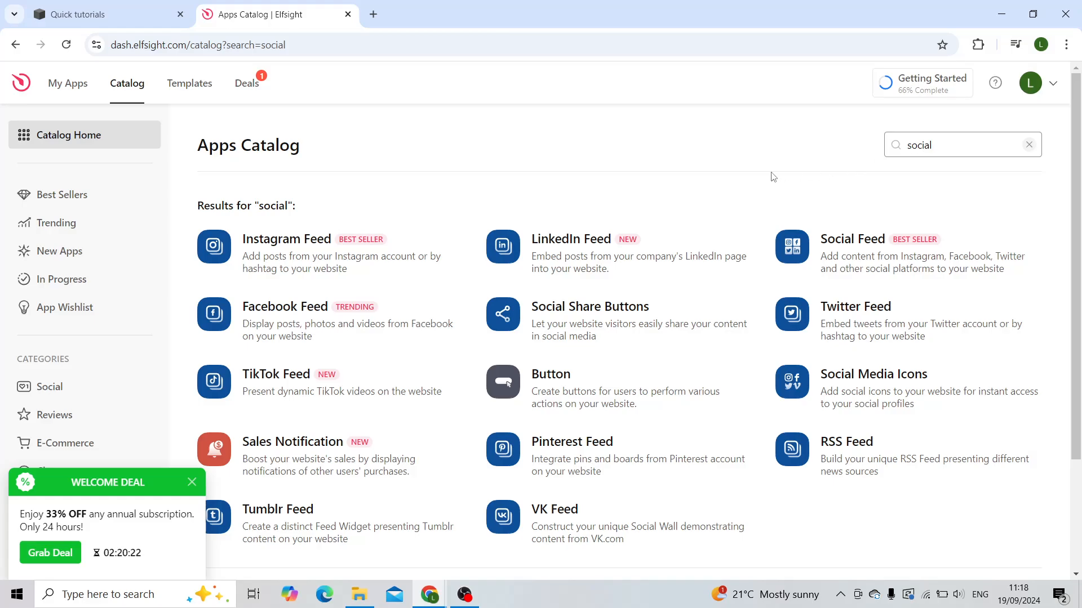
mouse_move(576, 319)
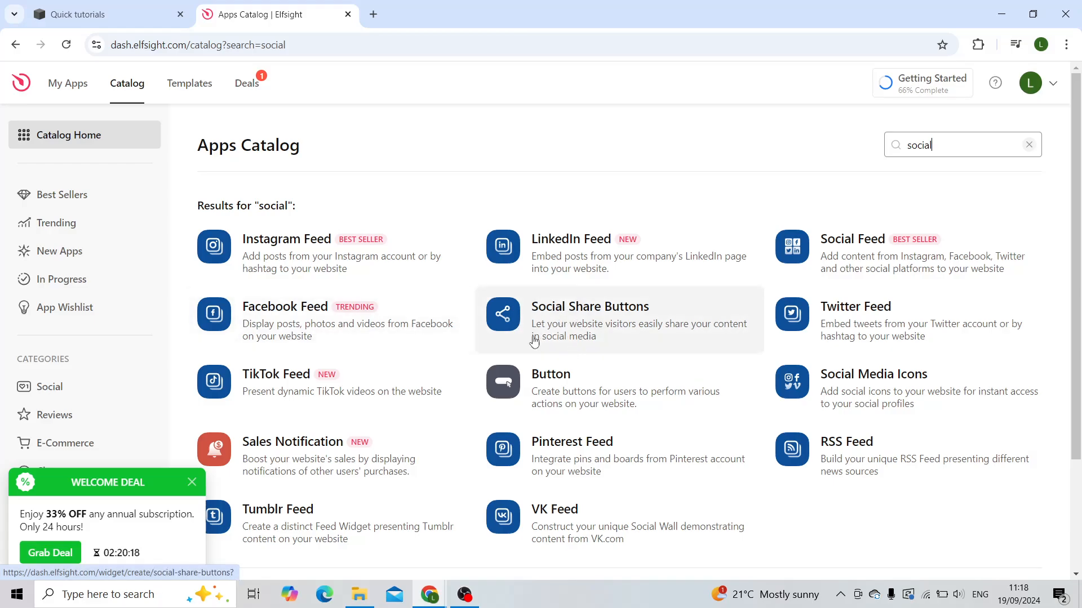
mouse_move(397, 304)
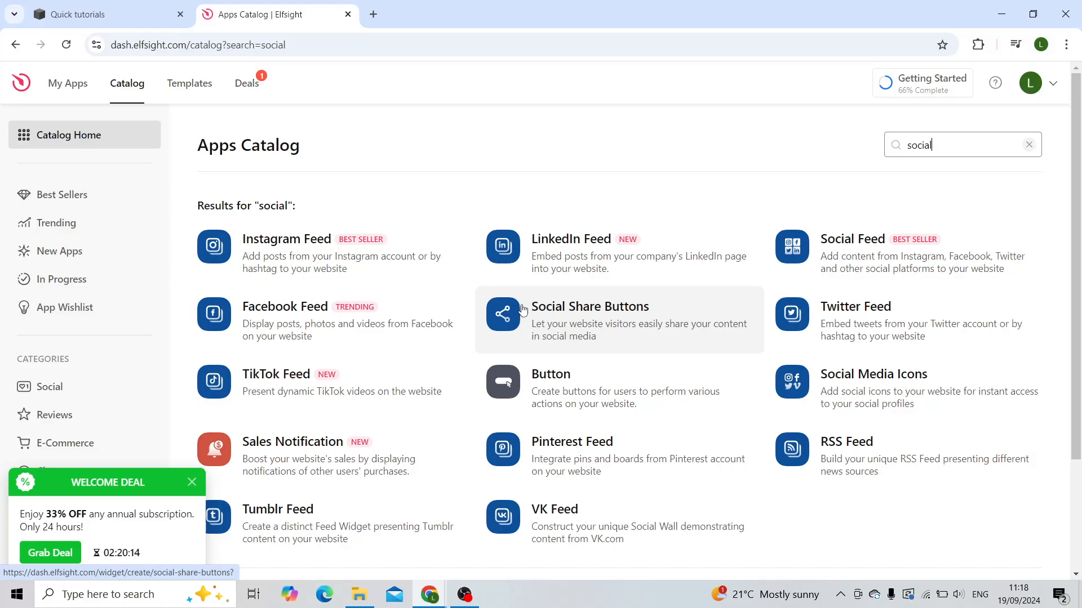
mouse_move(530, 318)
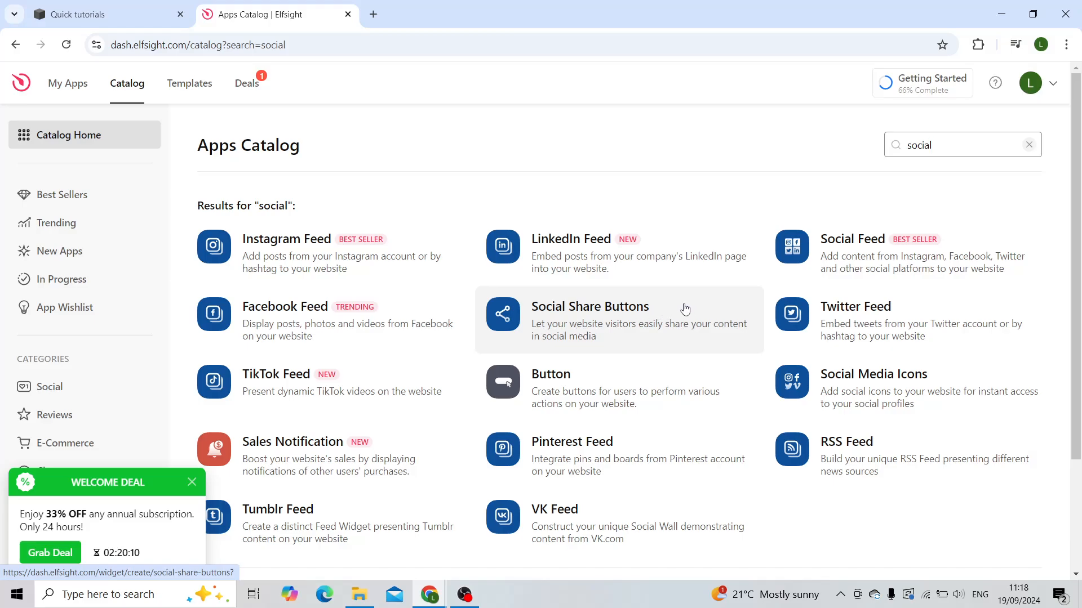
left_click(589, 306)
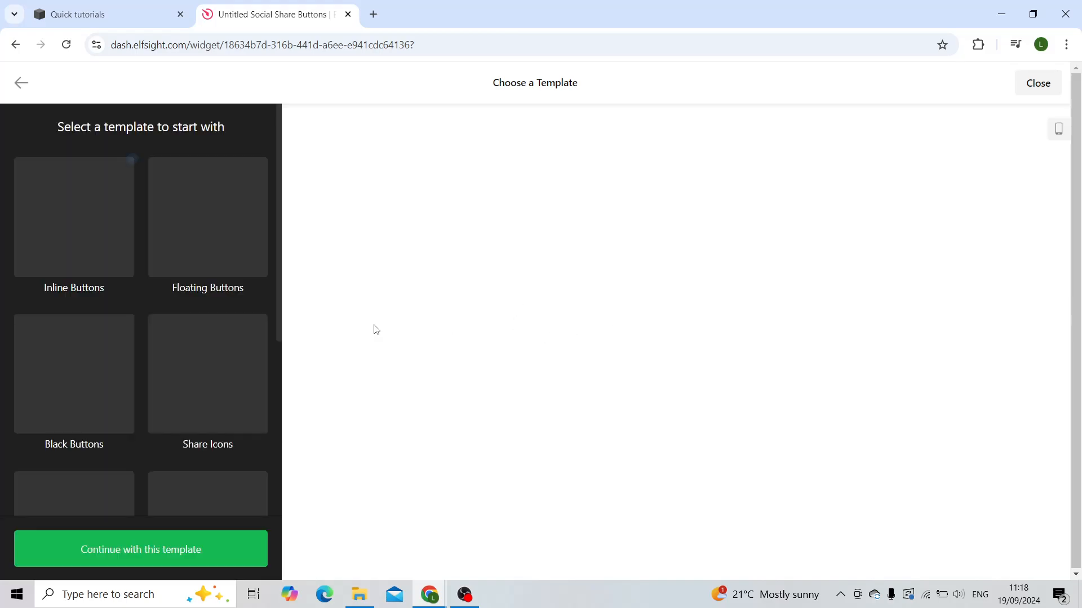
left_click(74, 217)
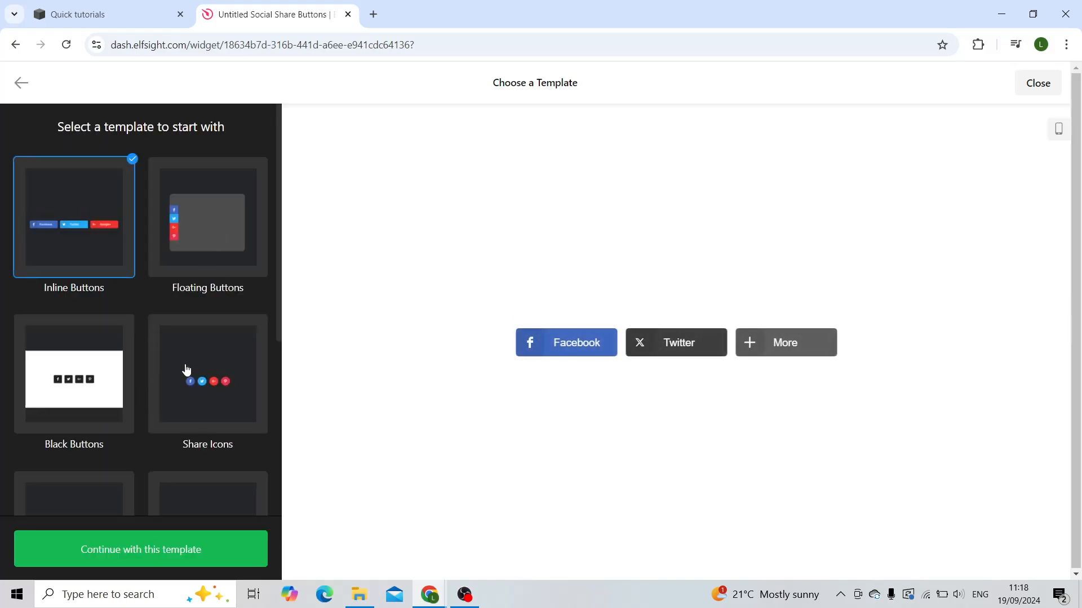
left_click(207, 374)
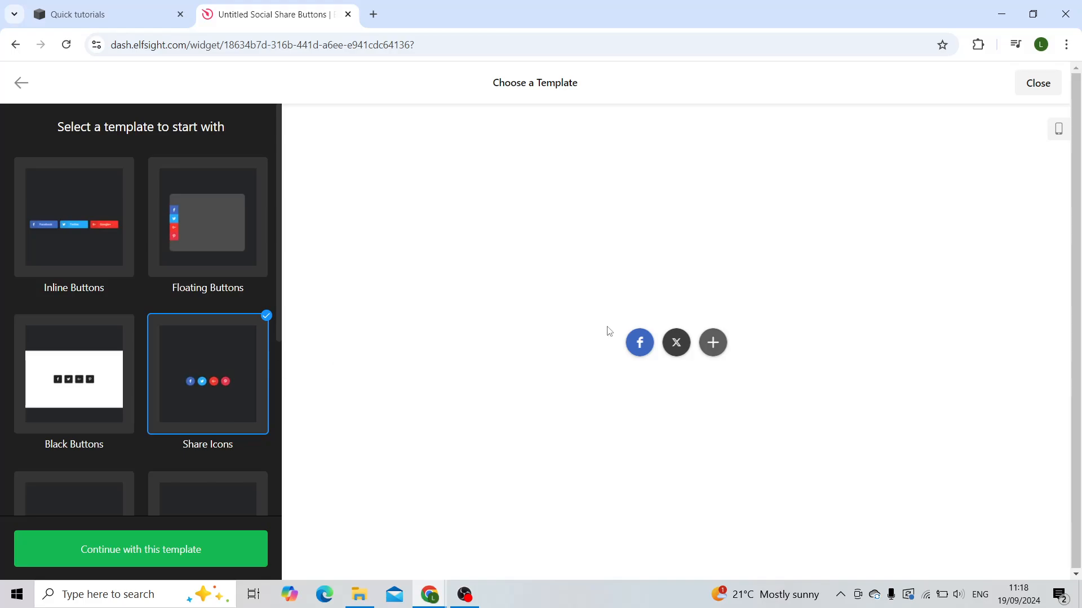
mouse_move(227, 558)
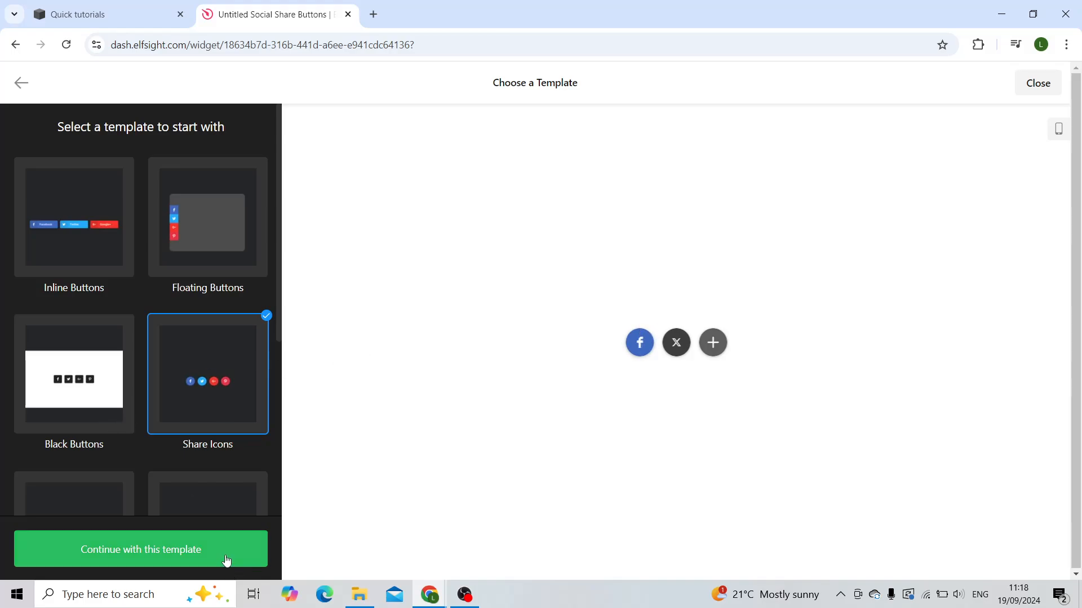
left_click(141, 549)
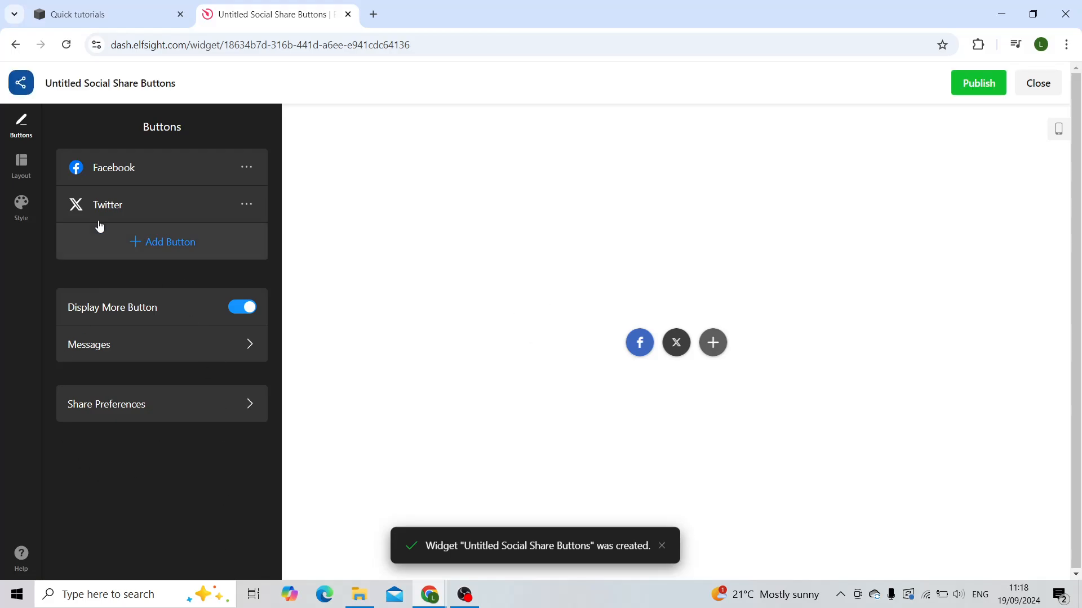
mouse_move(199, 234)
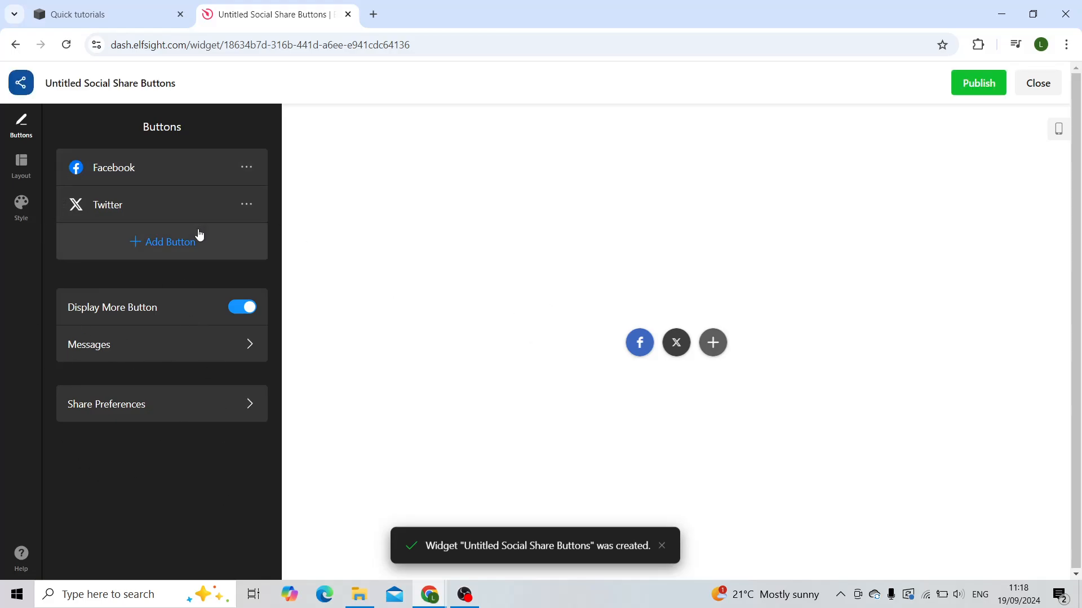
Step: Add a LinkedIn share button beside the Facebook and X buttons
left_click(162, 241)
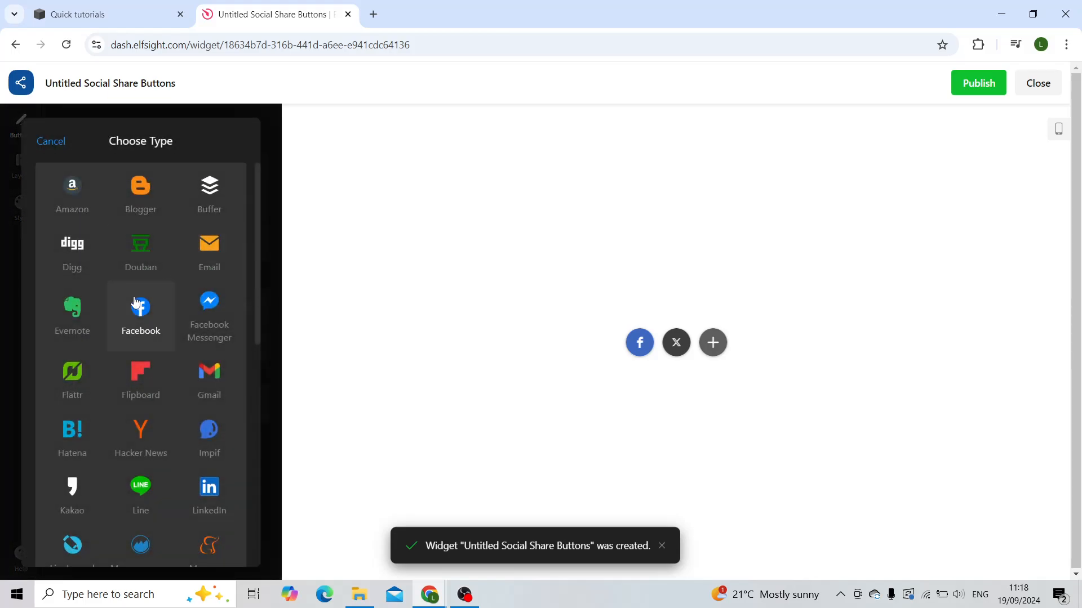
mouse_move(72, 438)
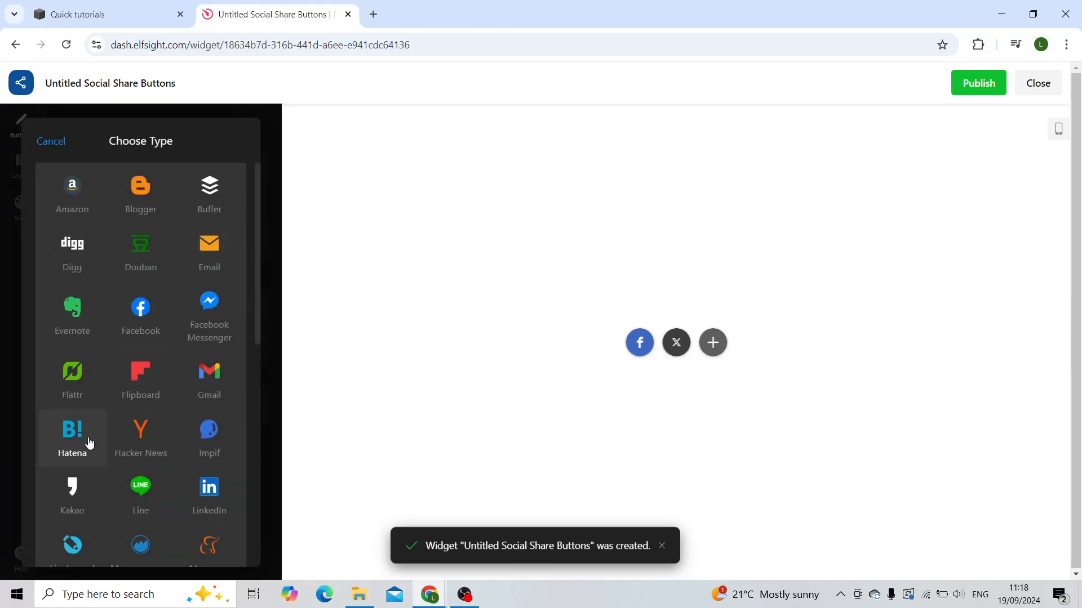
scroll("down", 3)
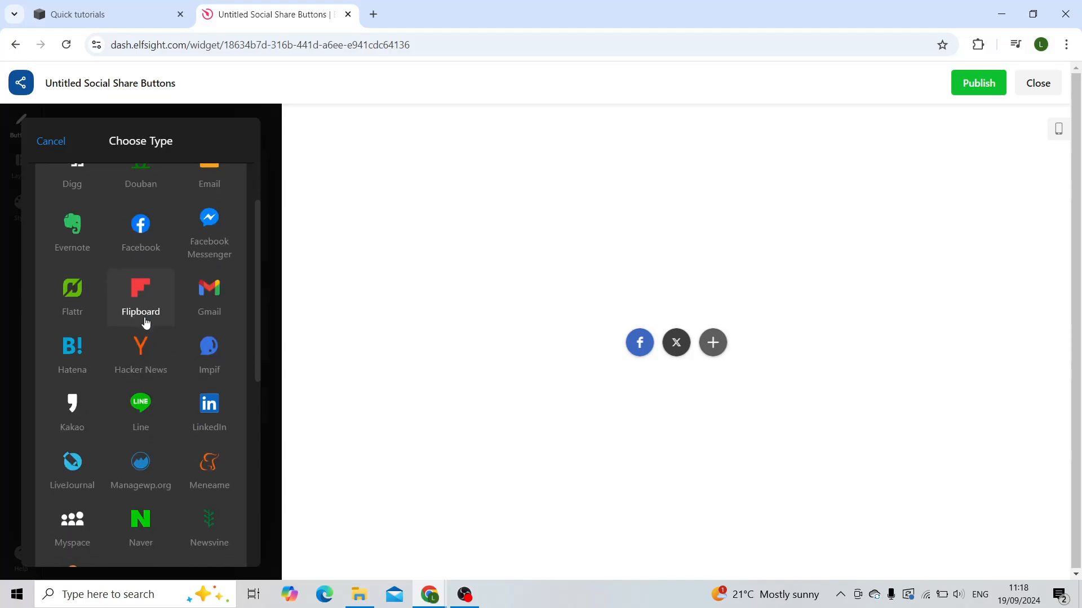
left_click(210, 403)
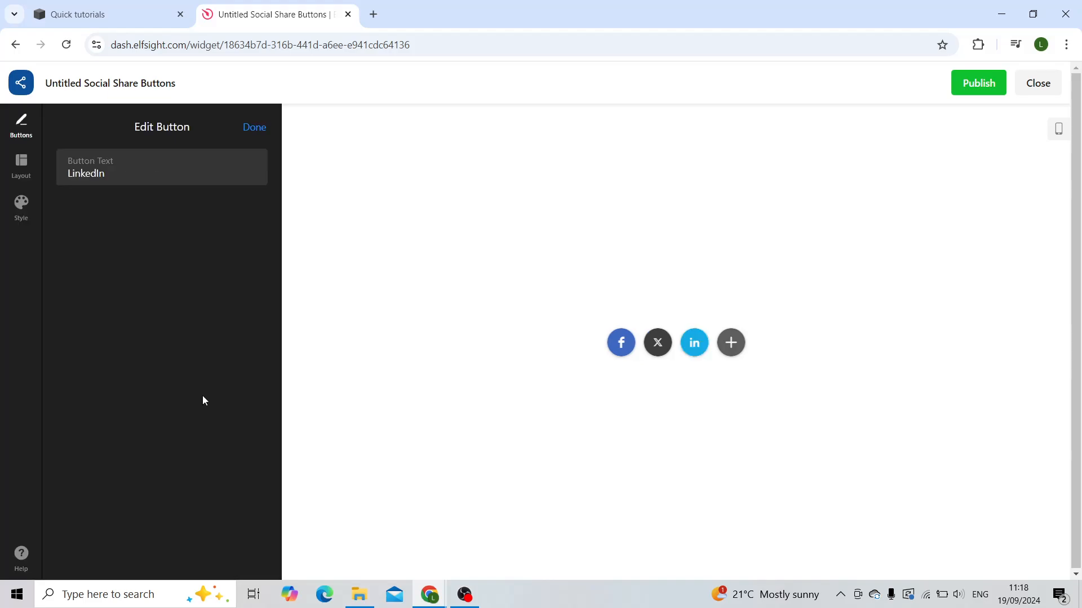
left_click(253, 128)
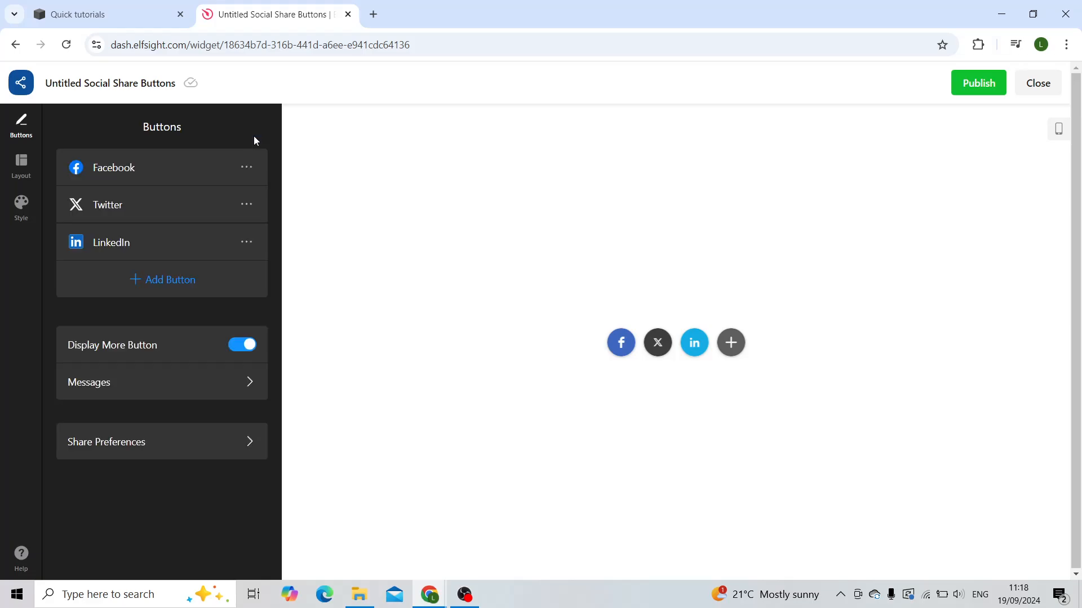
mouse_move(978, 82)
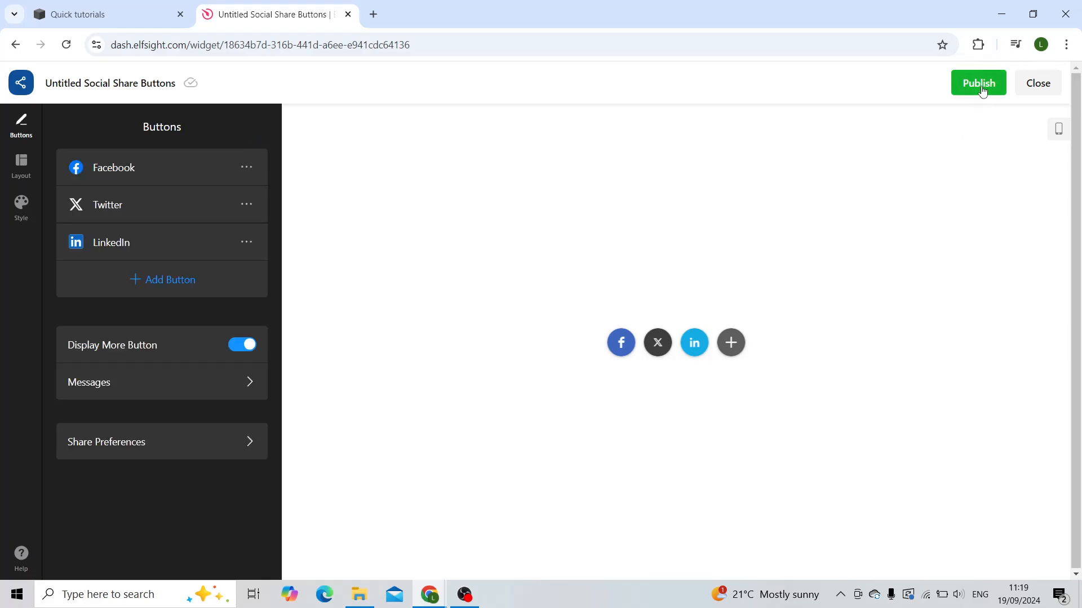
Step: Publish the widget on the Free plan and copy its embed code
left_click(978, 82)
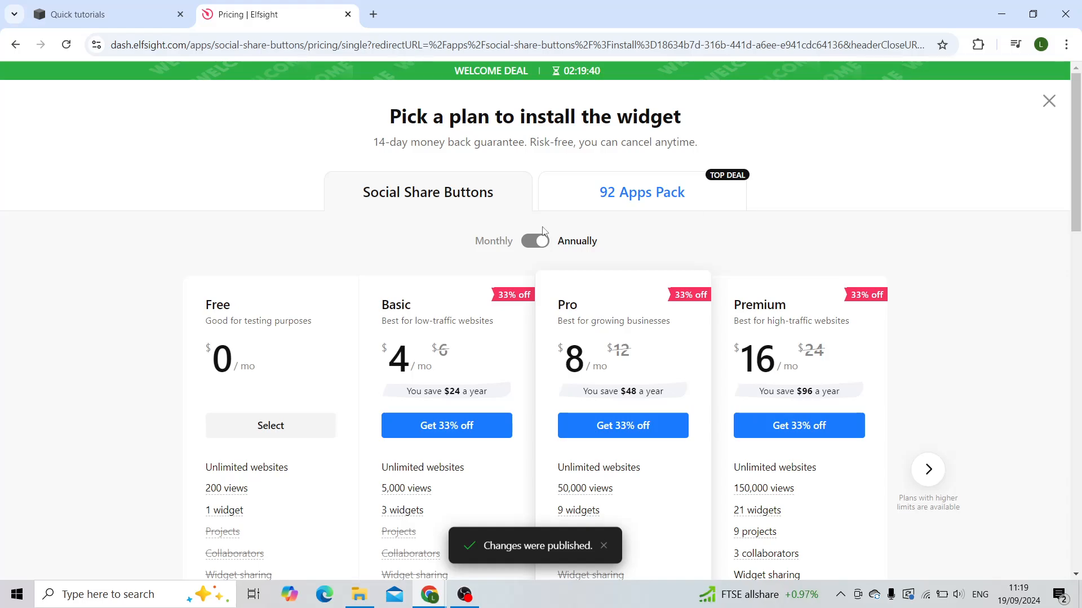
mouse_move(262, 411)
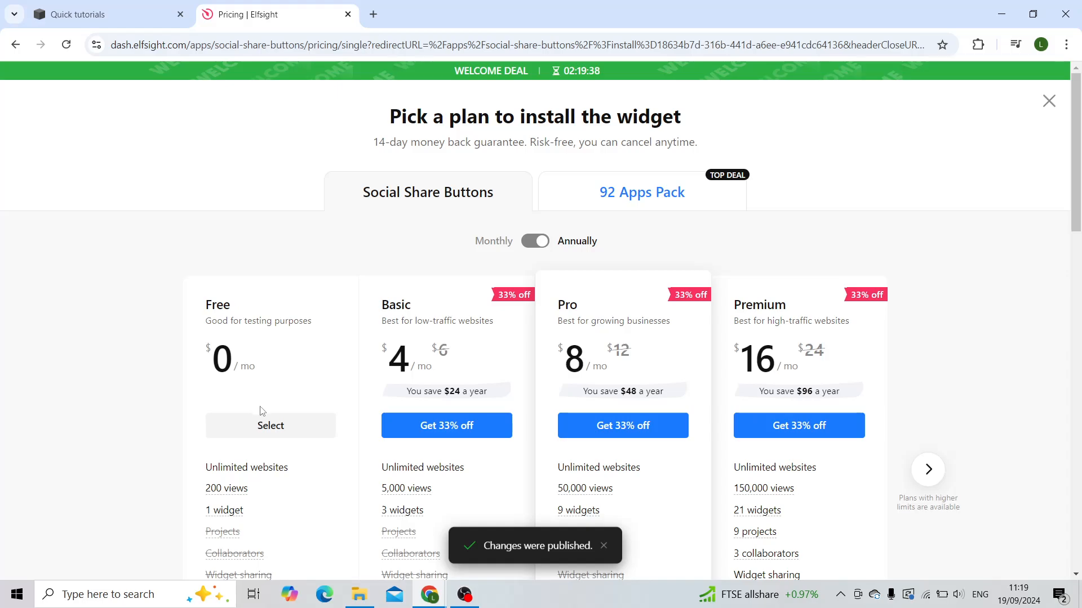
scroll("down", 3)
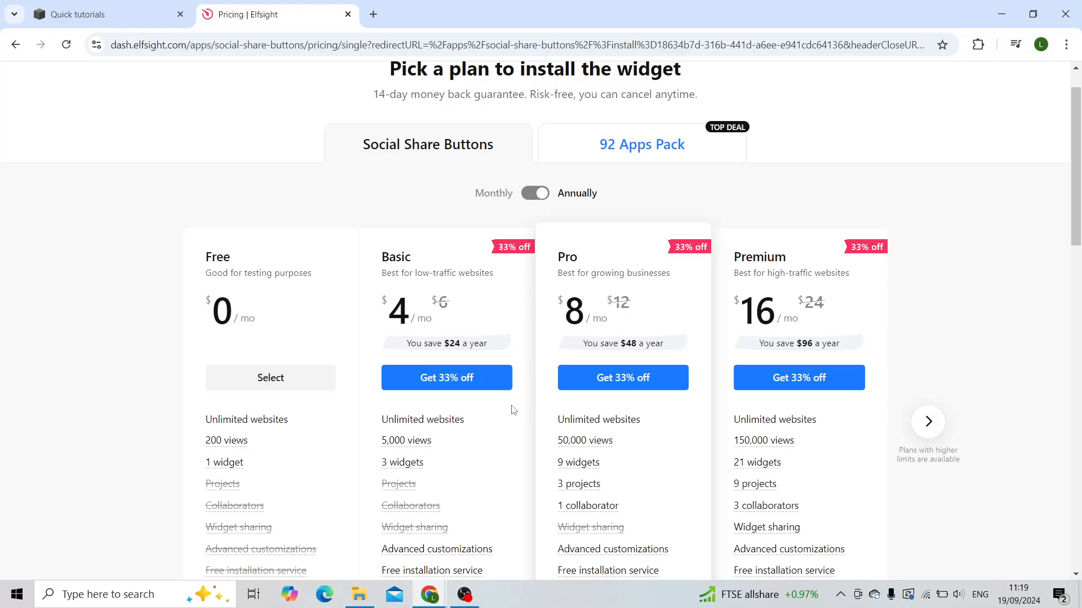
left_click(270, 377)
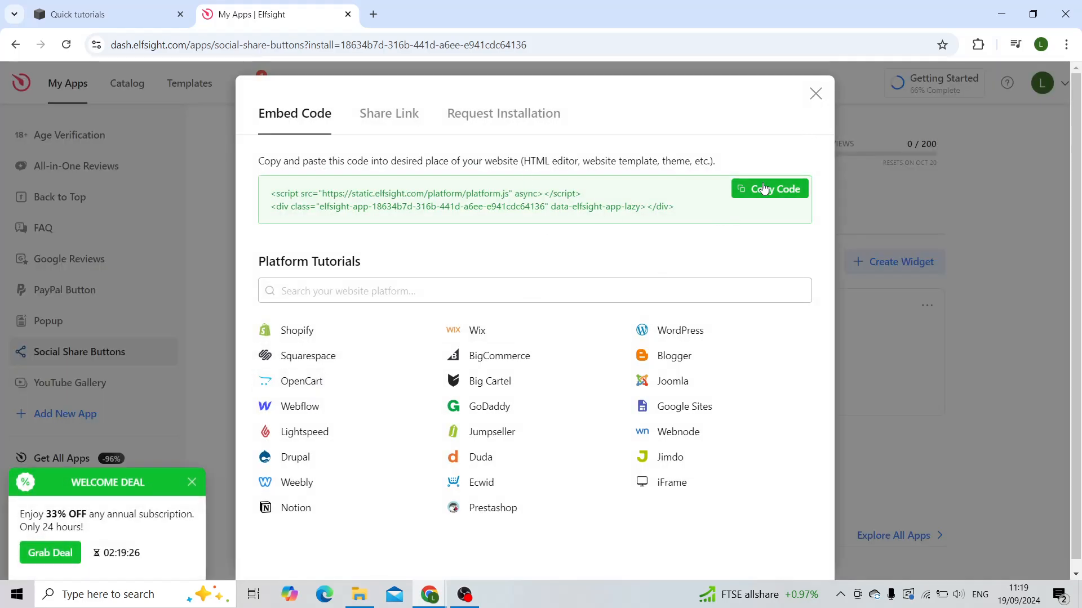
left_click(104, 13)
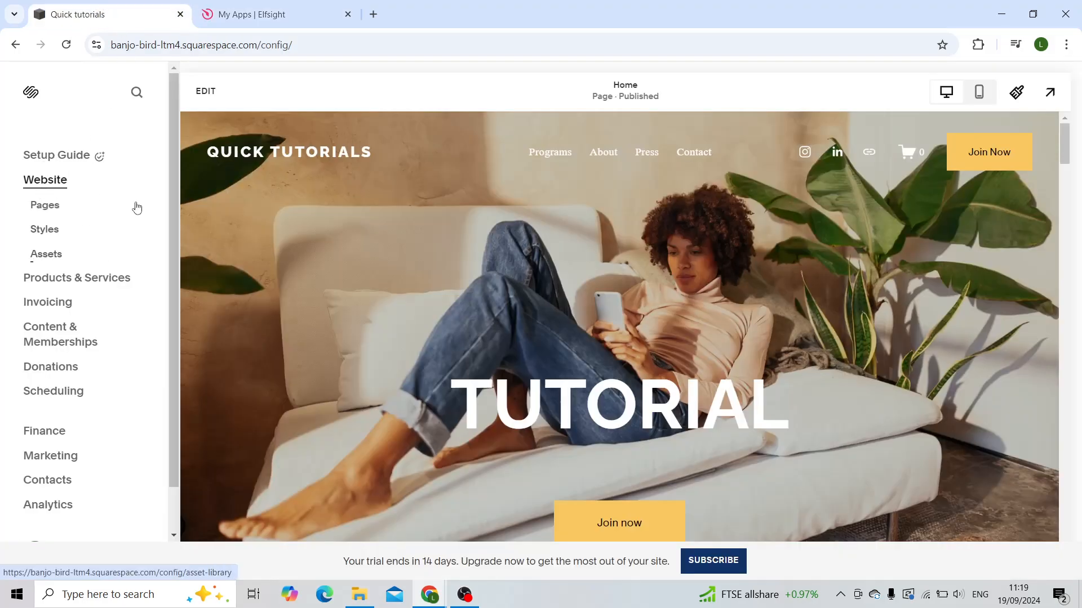
mouse_move(45, 205)
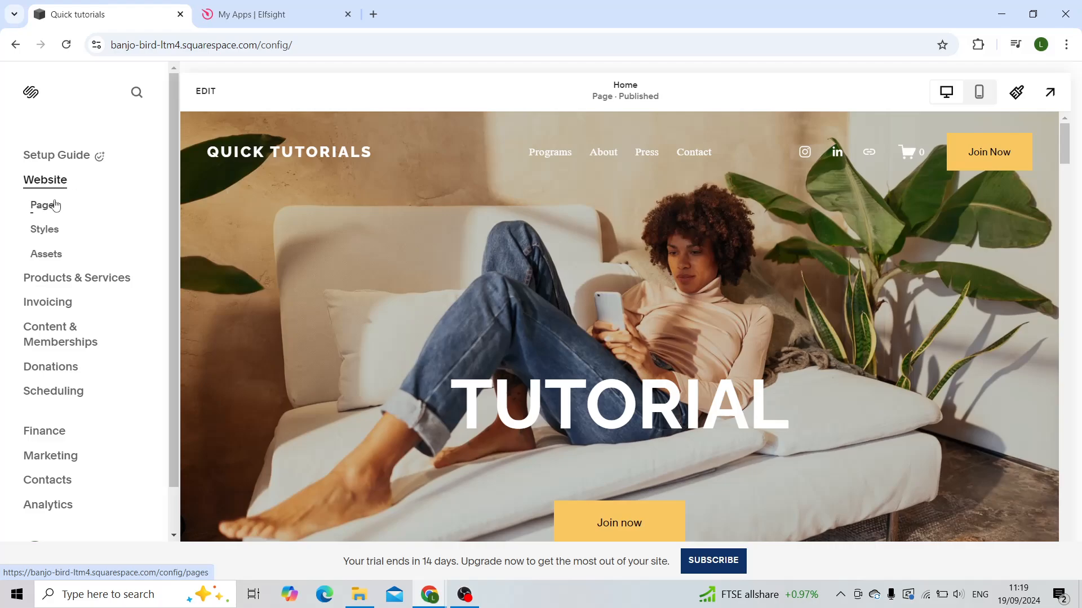
Step: Go to Website > Pages > Website Tools > Code Injection in Squarespace
left_click(42, 206)
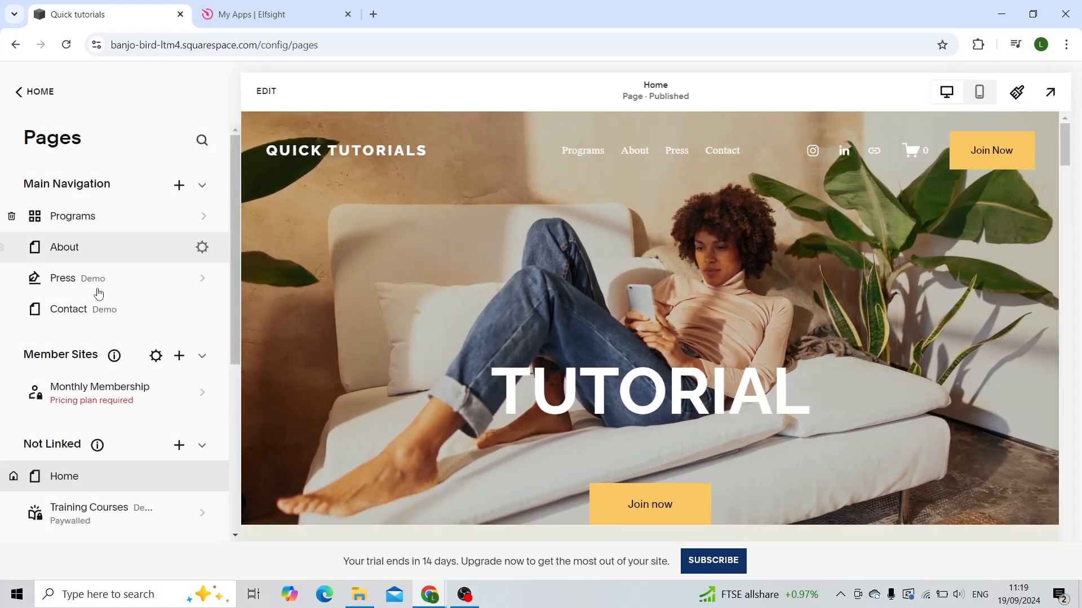
scroll("down", 3)
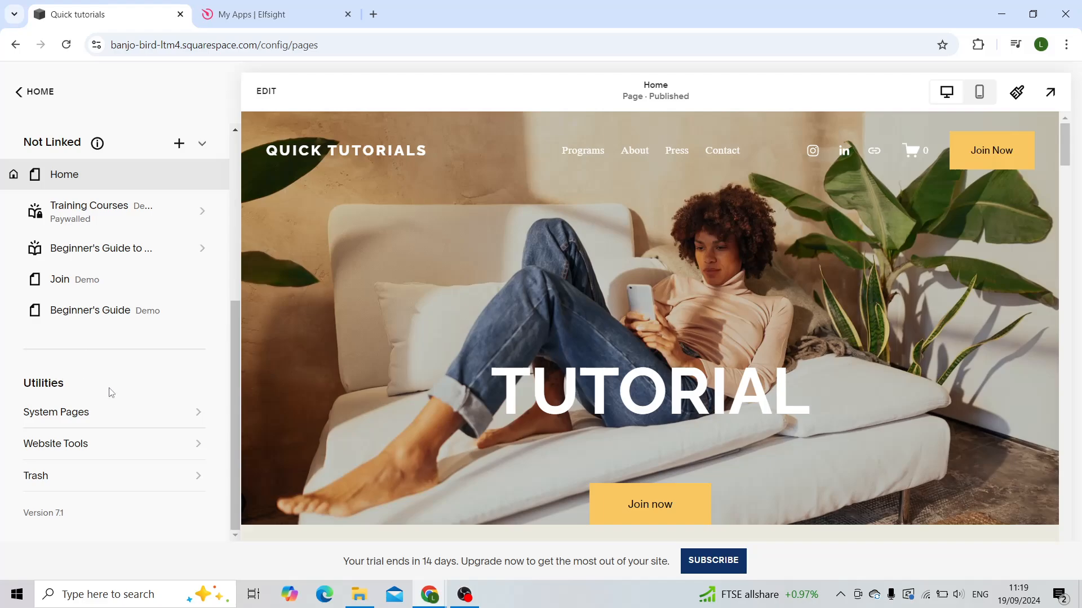
left_click(55, 444)
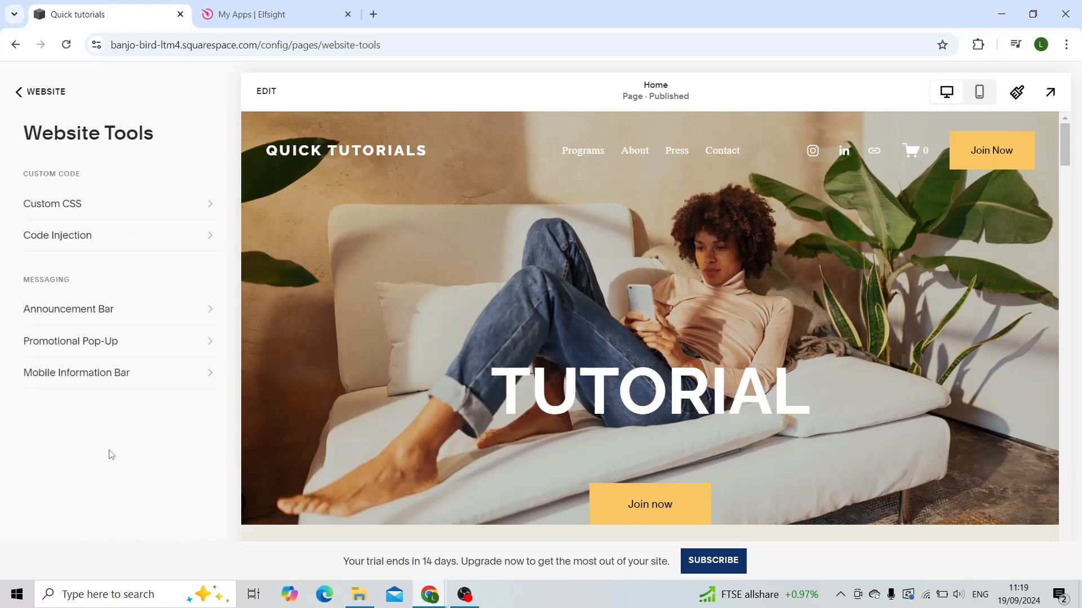
mouse_move(138, 247)
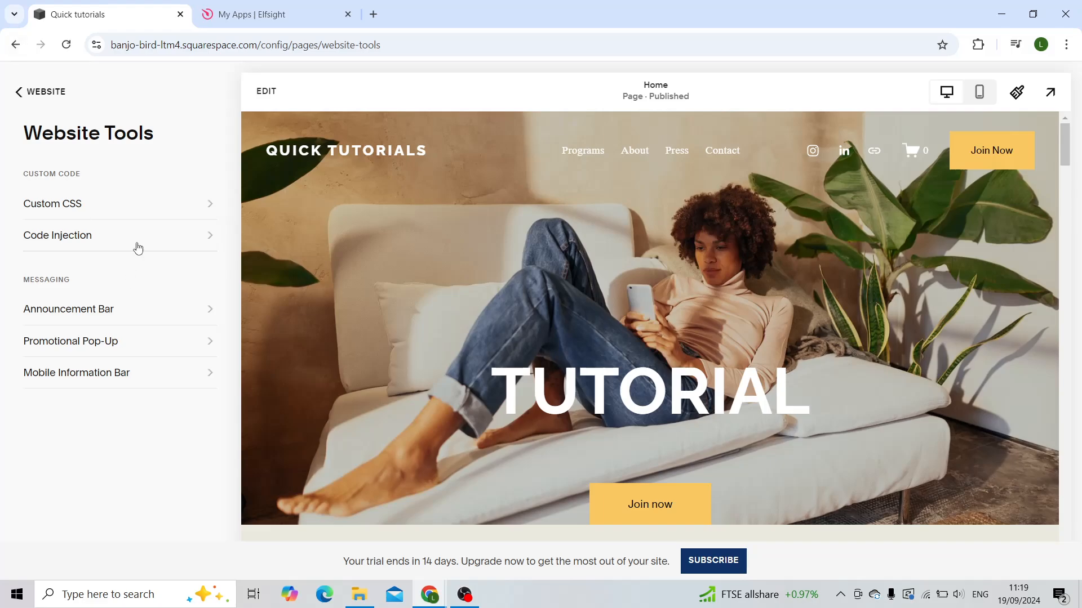
left_click(57, 235)
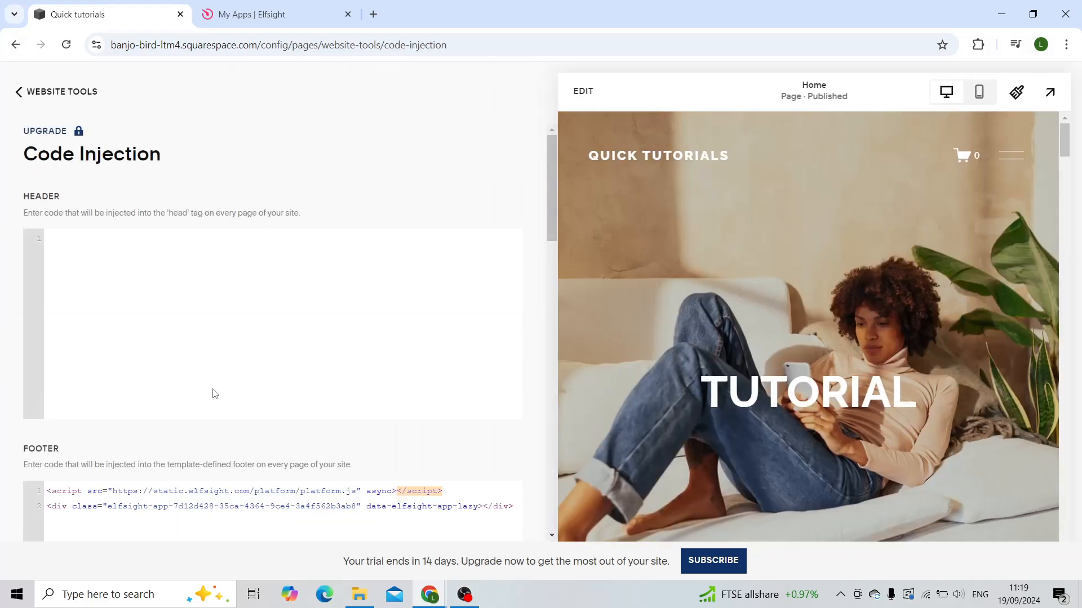
Step: Paste the Elfsight share buttons code into the Footer injection box and save
scroll("down", 3)
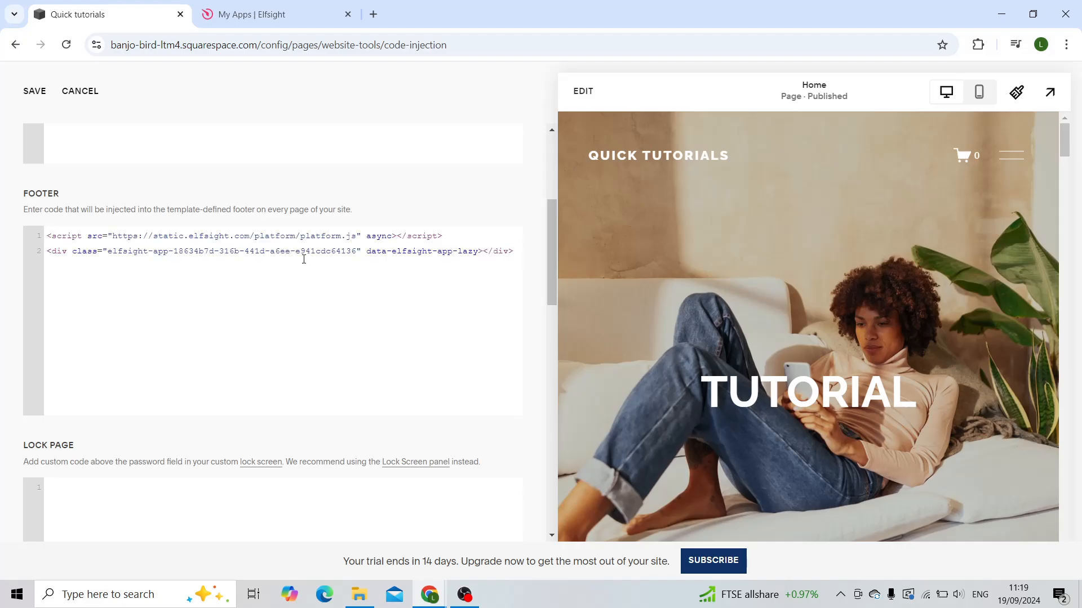
key("Return")
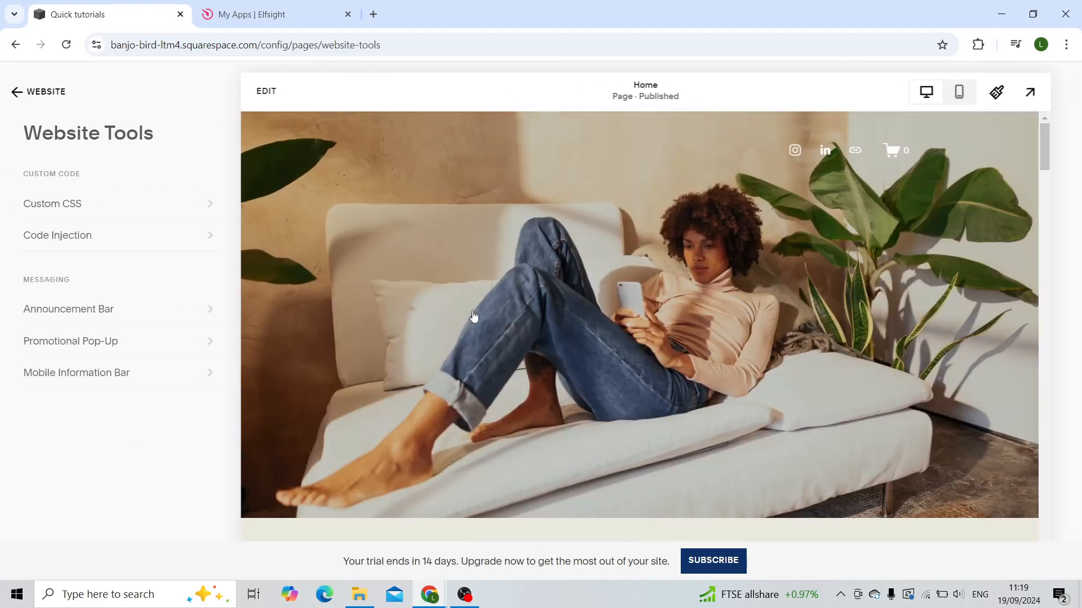
scroll("down", 3)
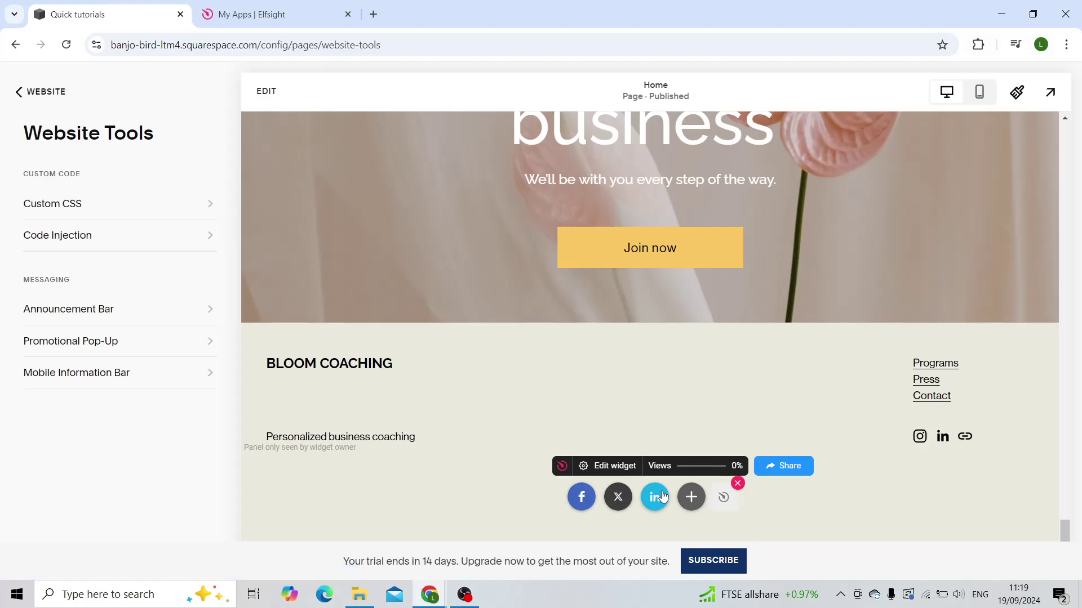
mouse_move(617, 497)
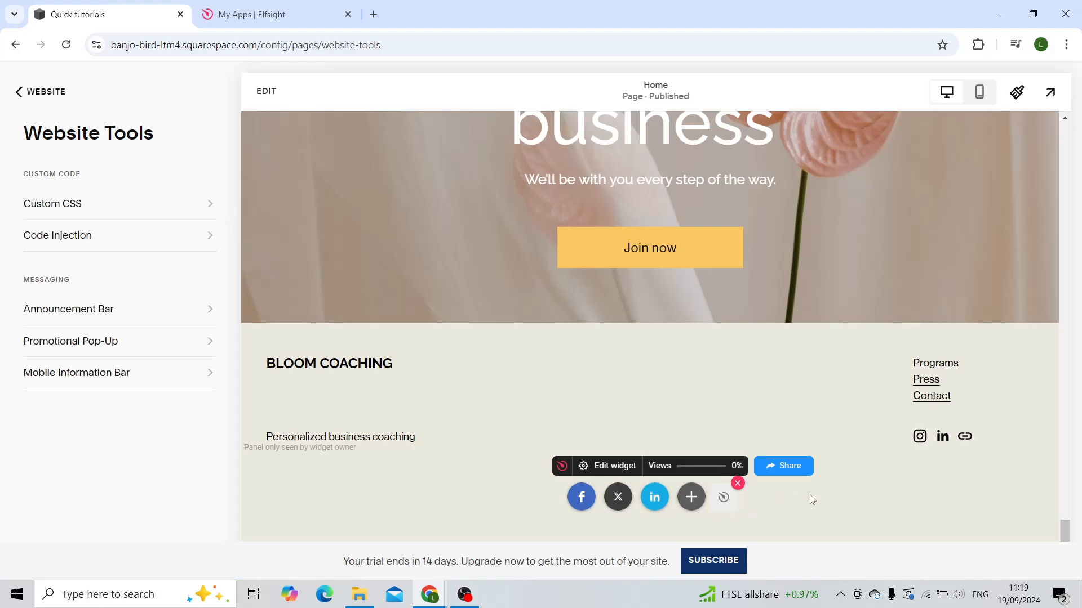
scroll("down", 3)
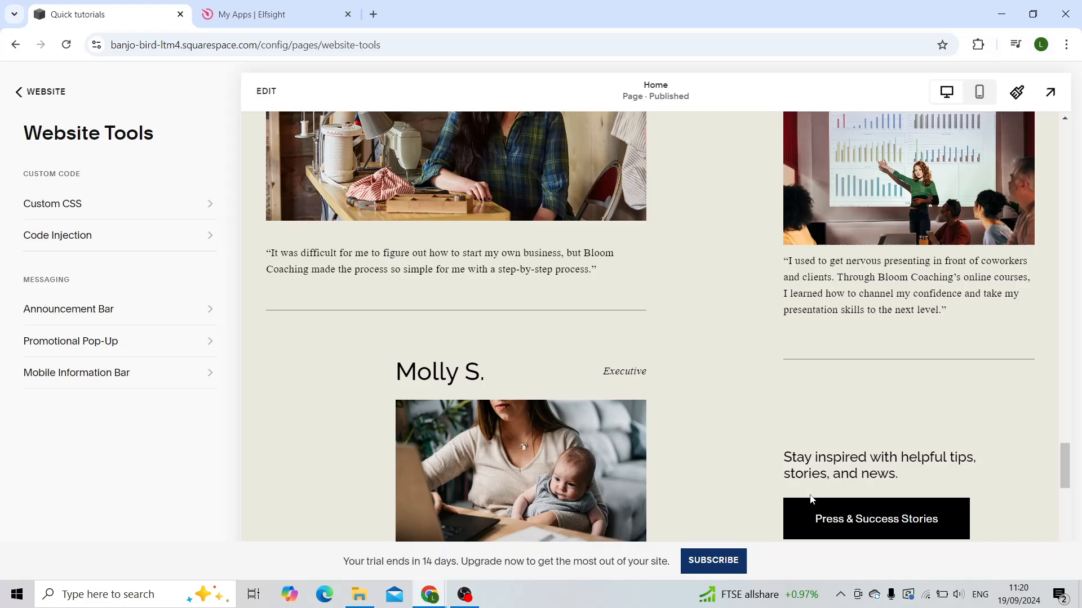
scroll("up", 3)
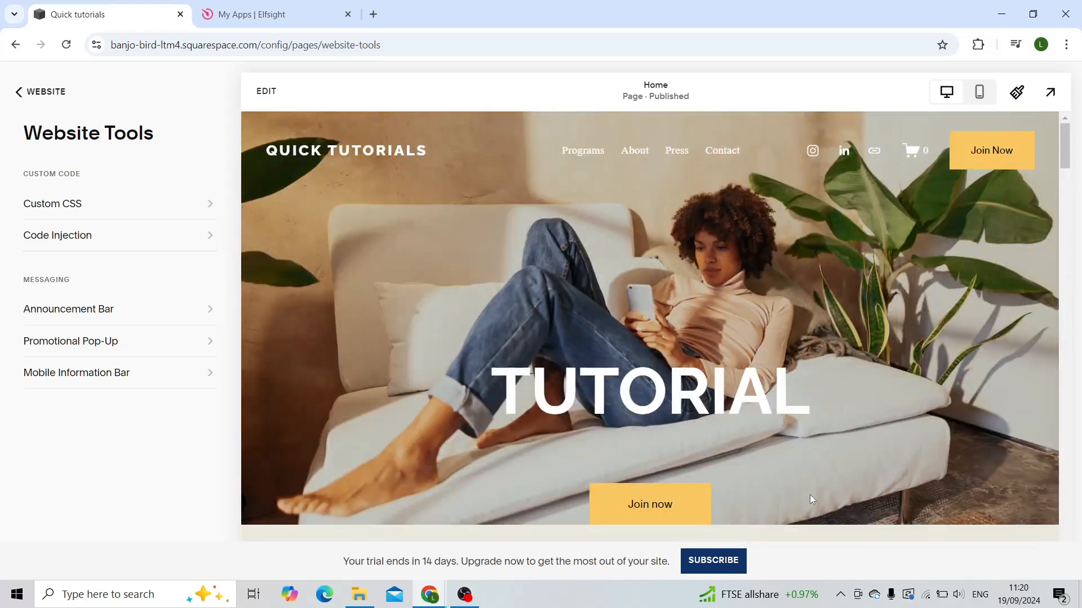